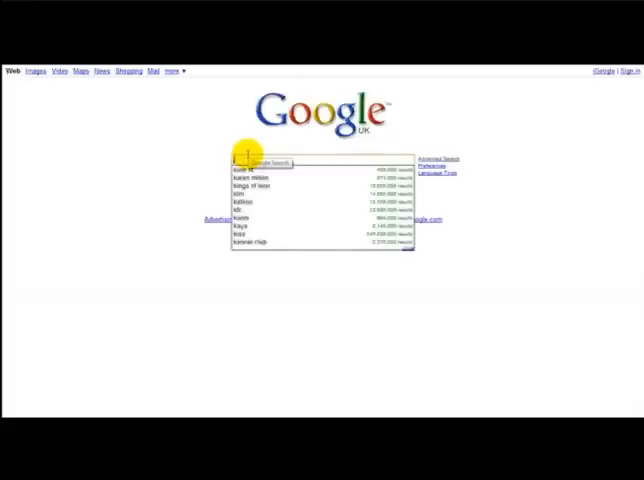
Open Jing's Free Version page and start the Jing download for Windows.
left_click(249, 101)
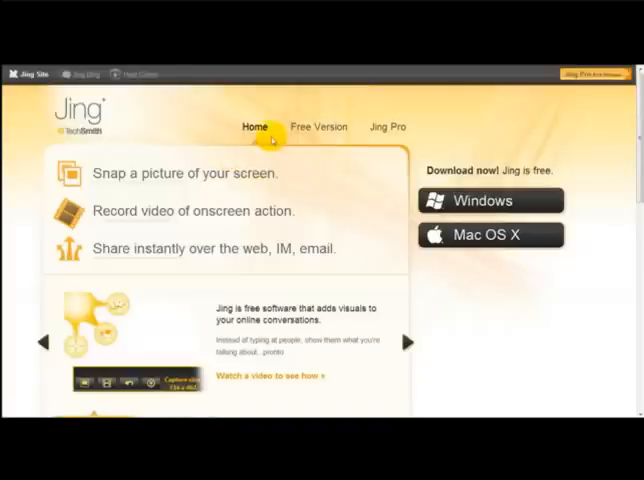
mouse_move(363, 141)
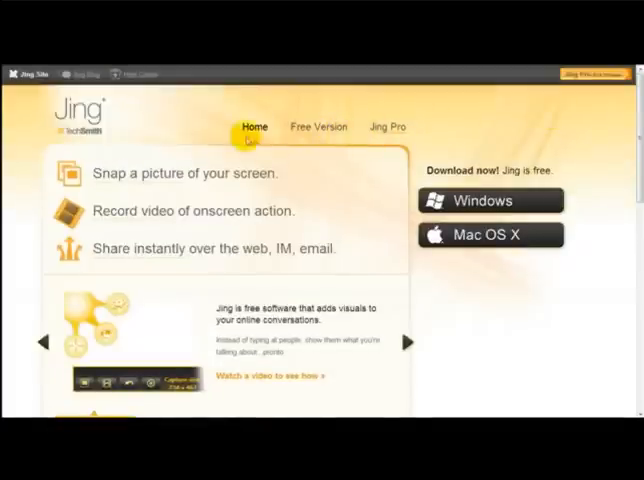
left_click(318, 127)
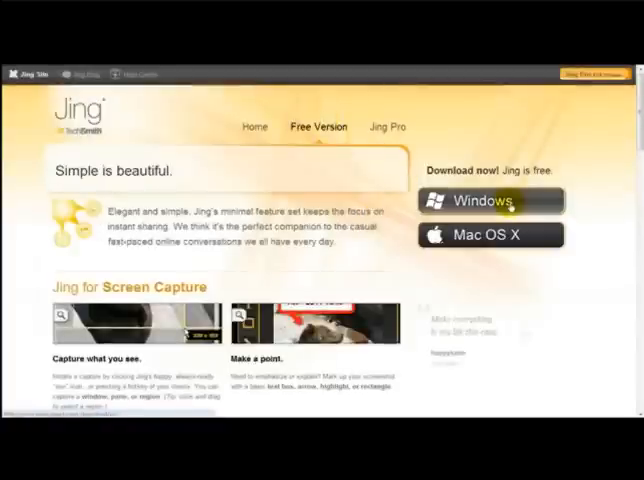
scroll("down", 3)
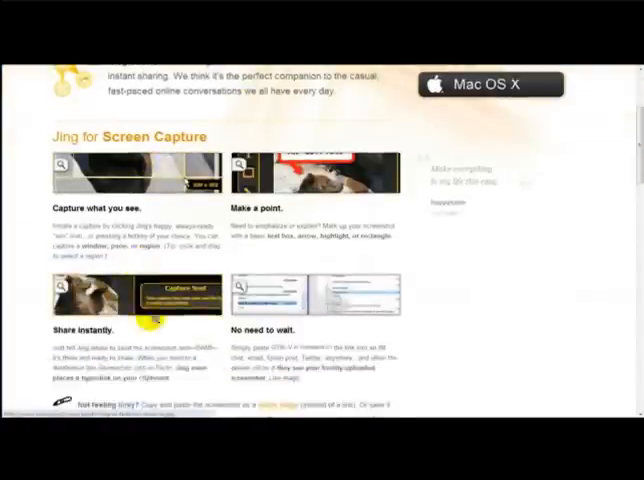
scroll("up", 3)
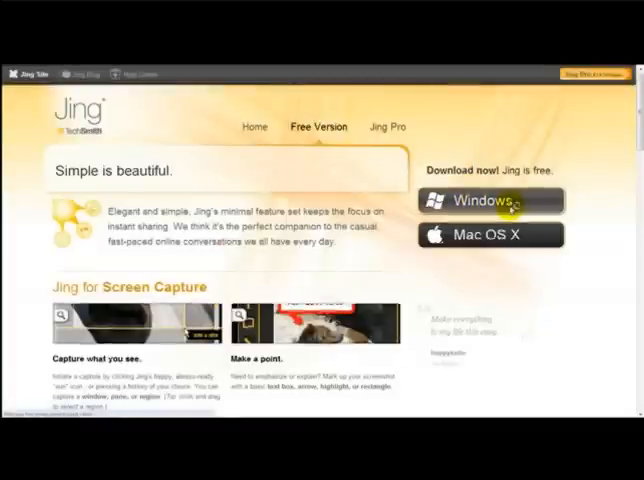
left_click(490, 200)
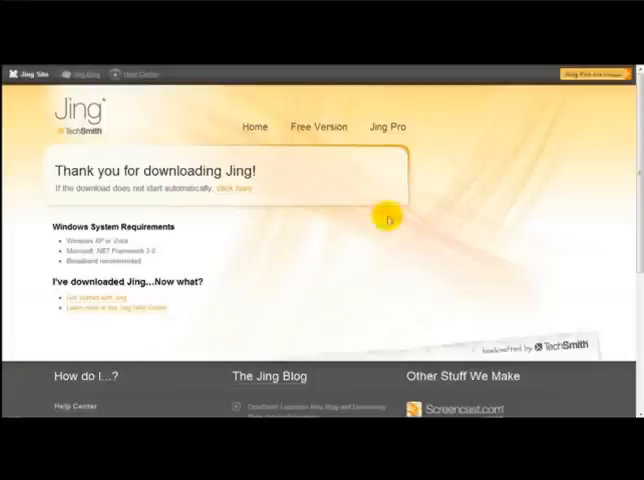
mouse_move(367, 241)
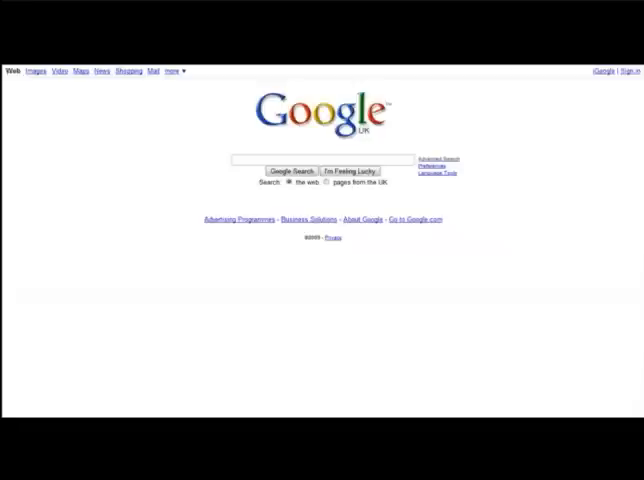
mouse_move(105, 145)
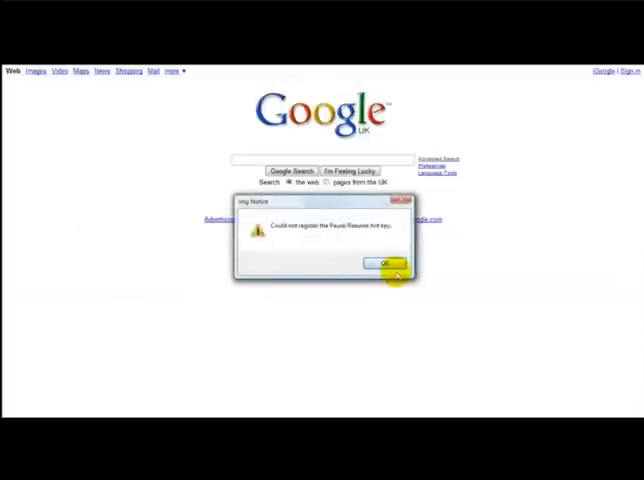
Dismiss the Jing Notice about the Pause/Resume hot key to start capturing Google.
left_click(390, 263)
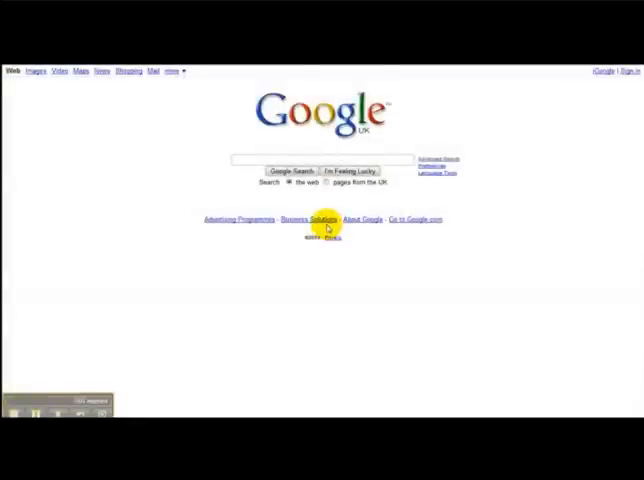
mouse_move(177, 245)
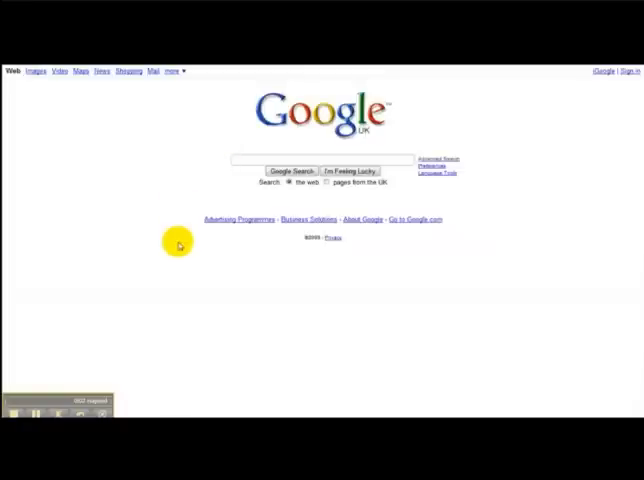
mouse_move(65, 400)
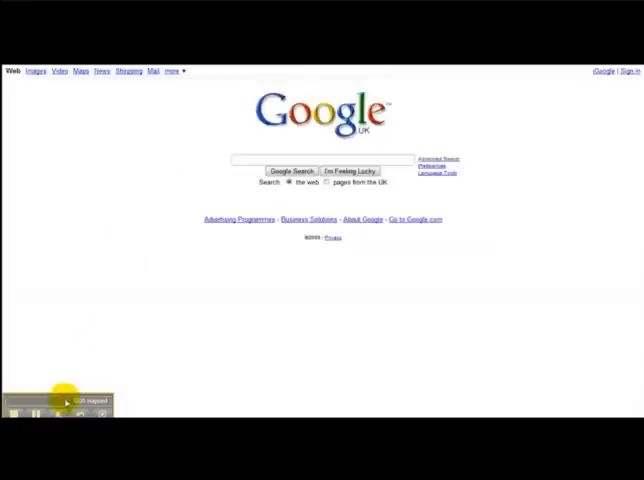
mouse_move(164, 325)
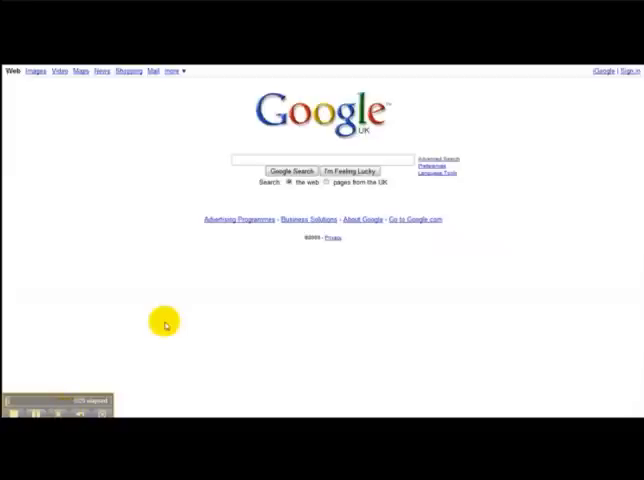
mouse_move(224, 203)
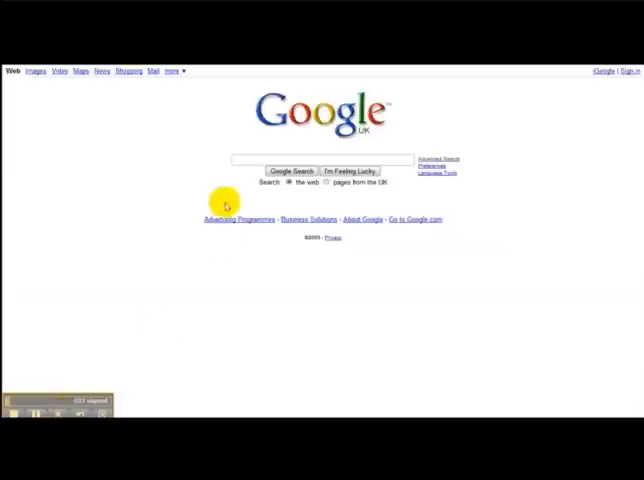
mouse_move(332, 185)
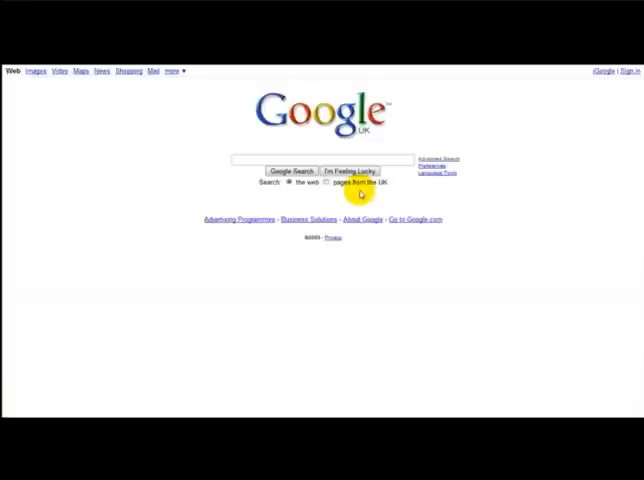
mouse_move(272, 232)
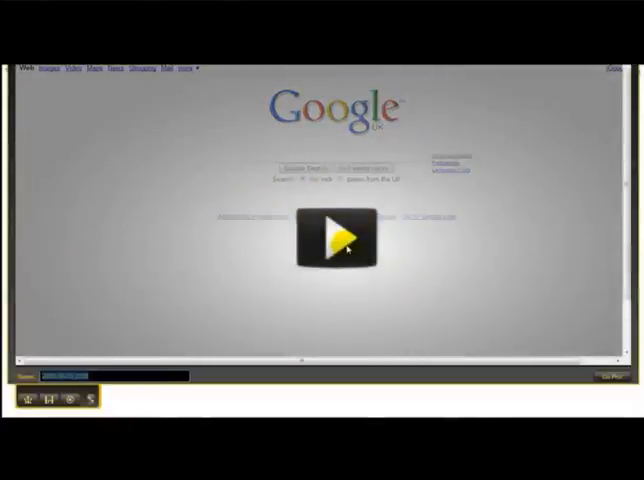
Play the captured Google homepage clip in the preview, then close the save window.
left_click(339, 235)
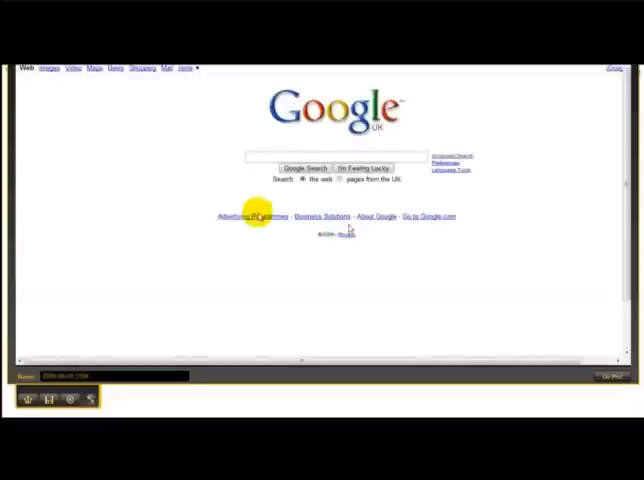
mouse_move(240, 245)
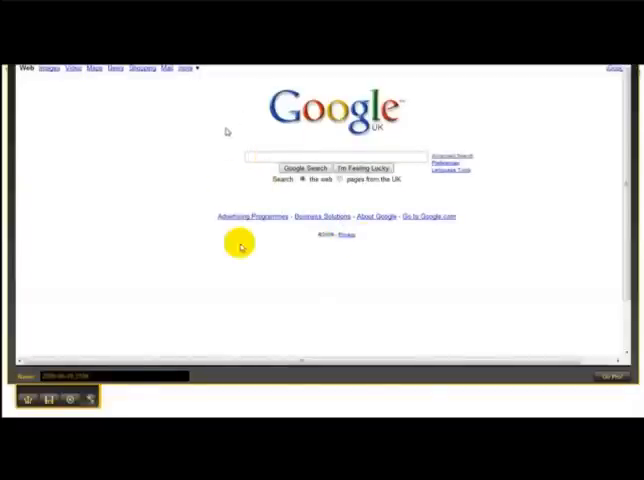
mouse_move(162, 195)
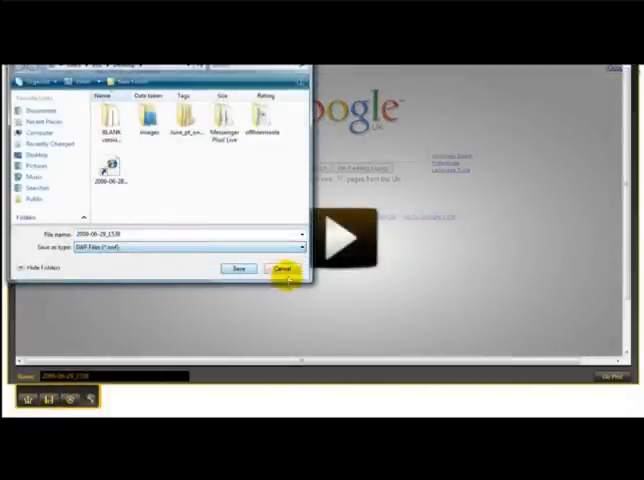
left_click(286, 269)
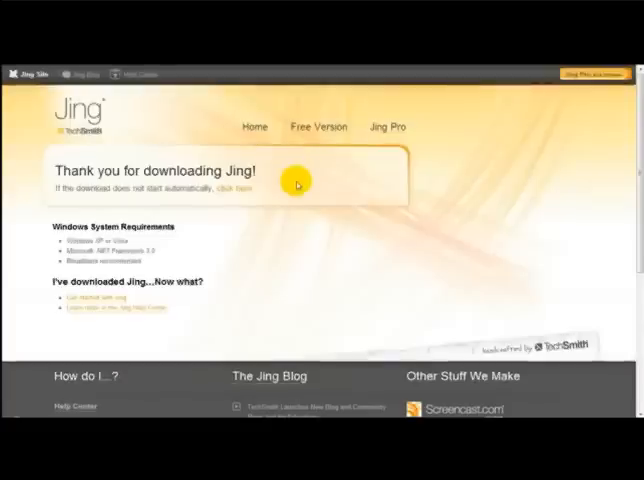
mouse_move(370, 238)
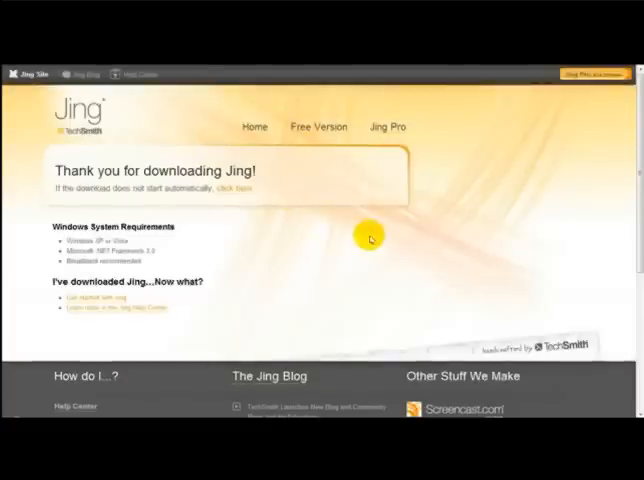